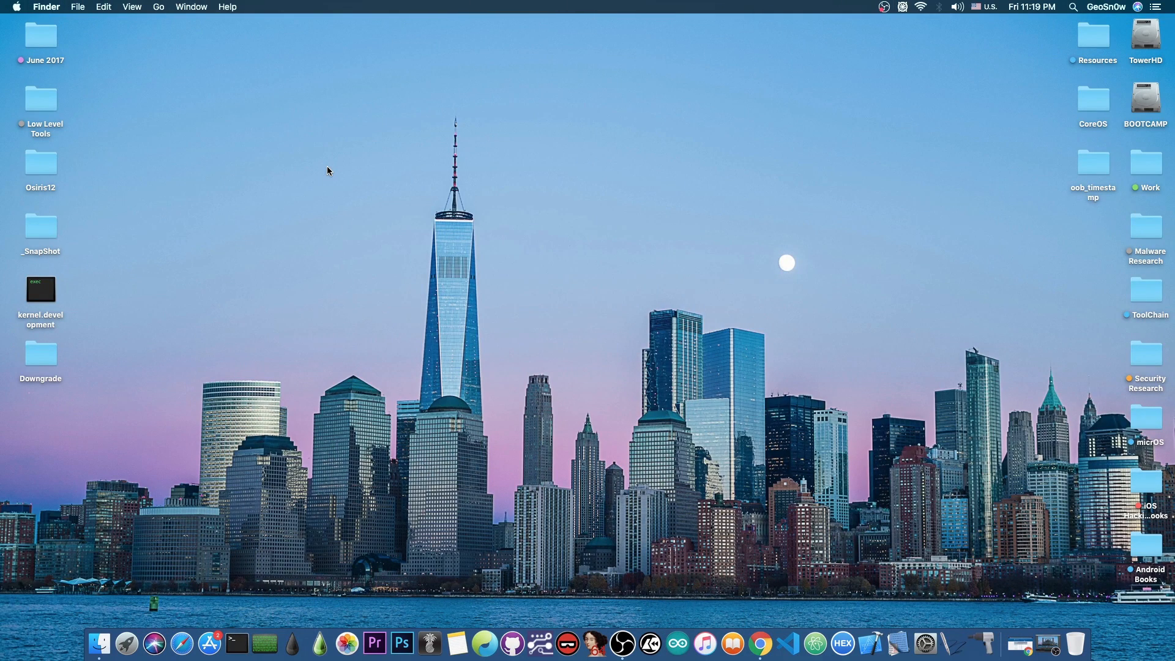
mouse_move(732, 146)
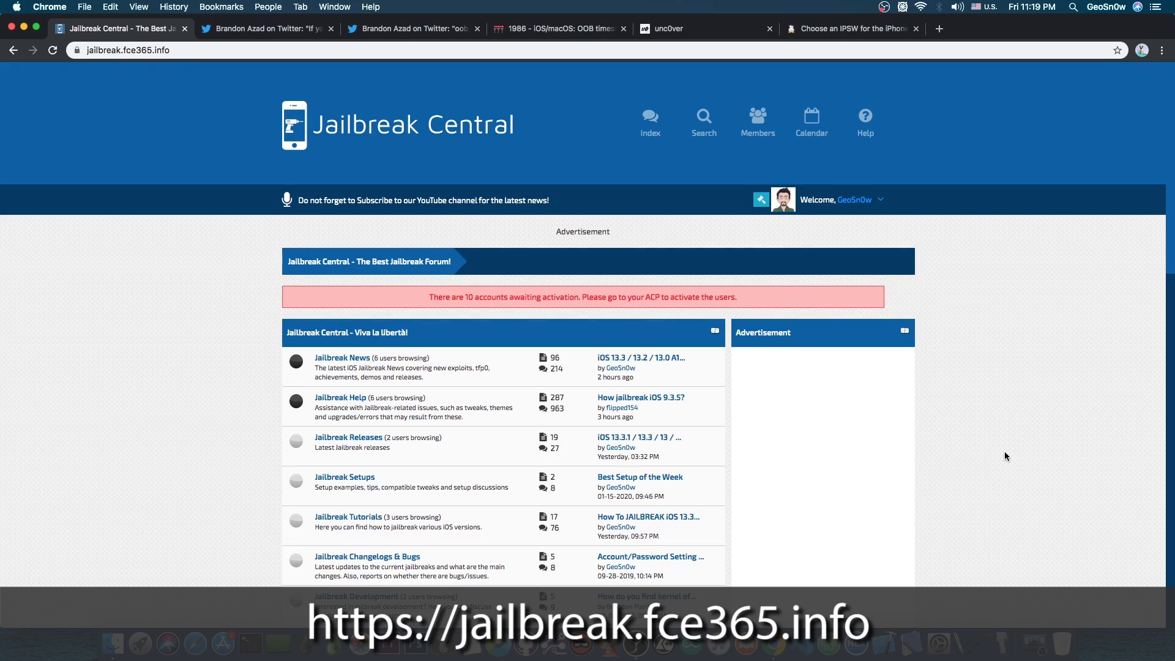
mouse_move(306, 403)
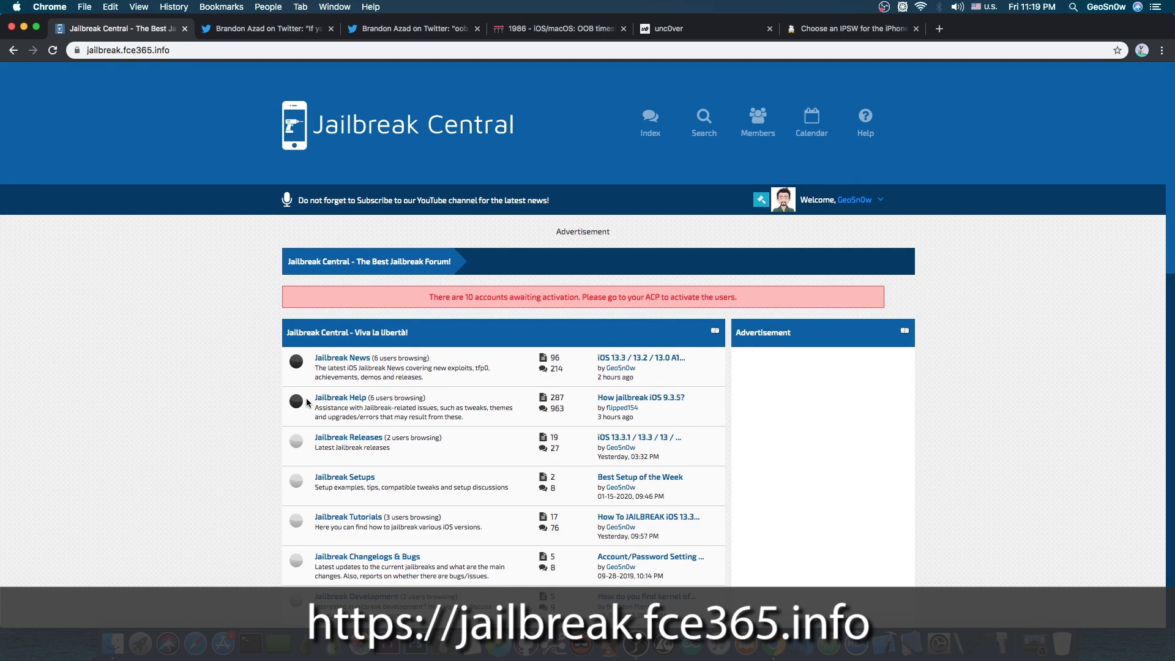
mouse_move(209, 398)
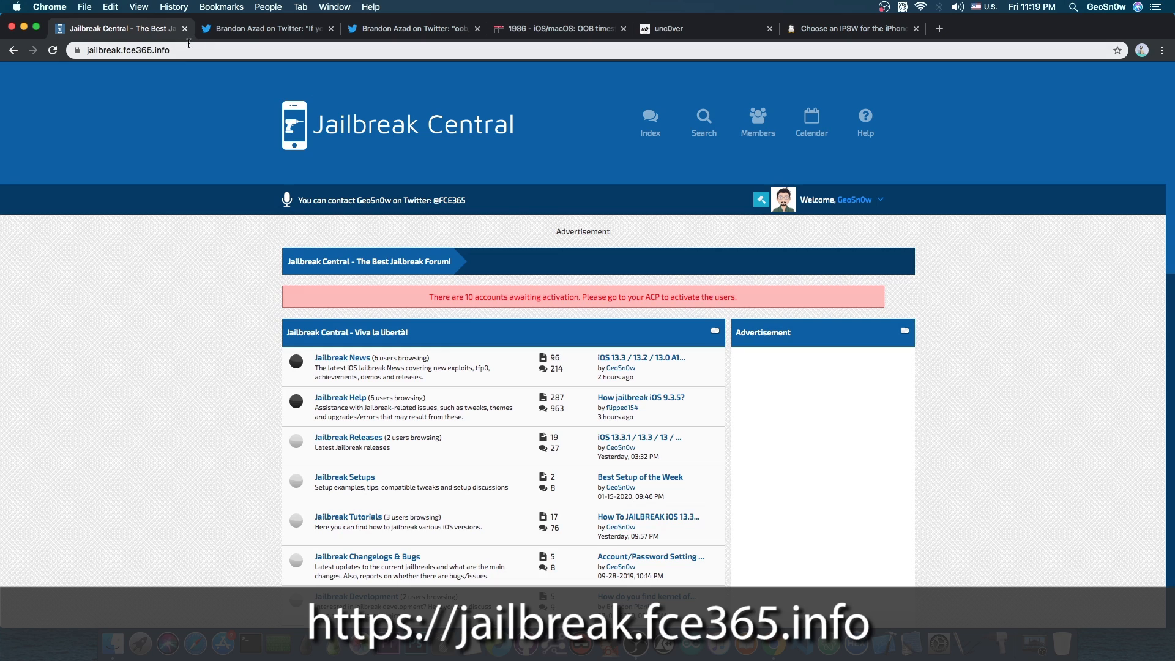
Close the Jailbreak Central forum page, revealing Brandon Azad's iOS 13.3 kernel exploit tweet.
left_click(120, 28)
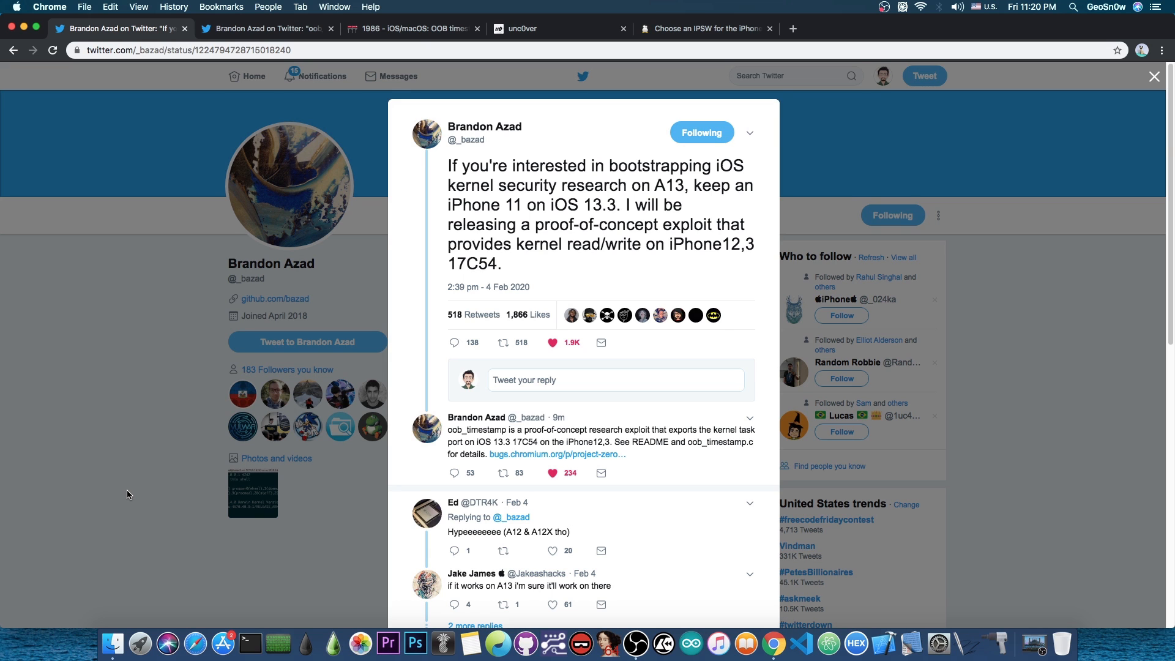
Glance at unc0ver, reread the first exploit tweet, then bring up Project Zero Issue 1986.
left_click(559, 28)
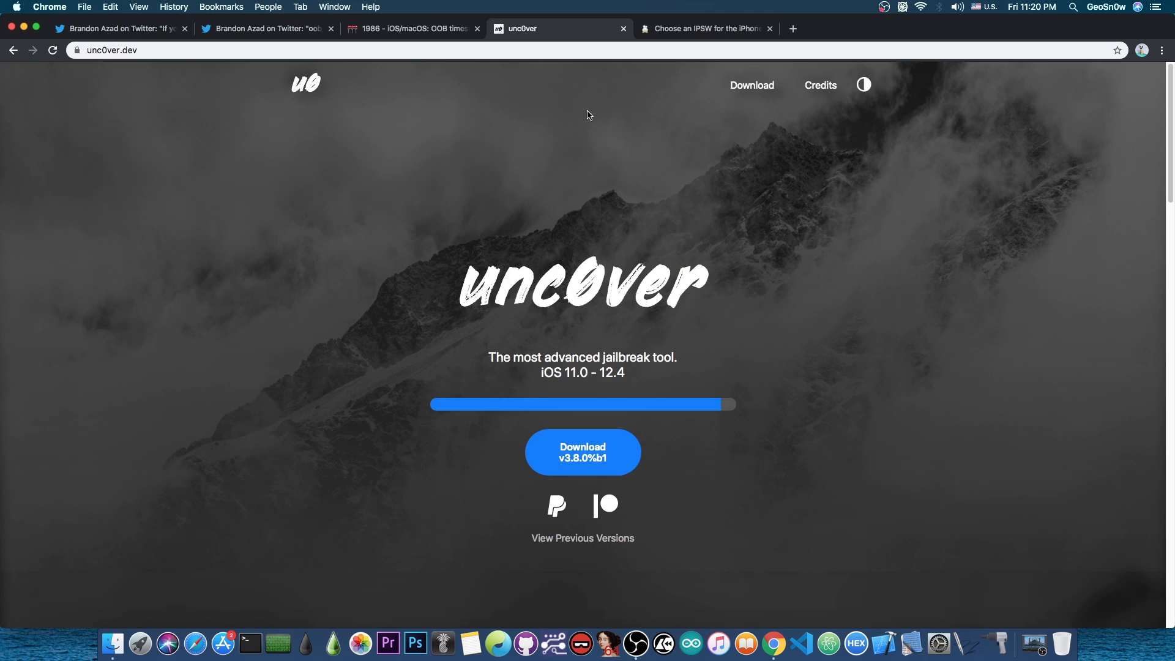
mouse_move(236, 68)
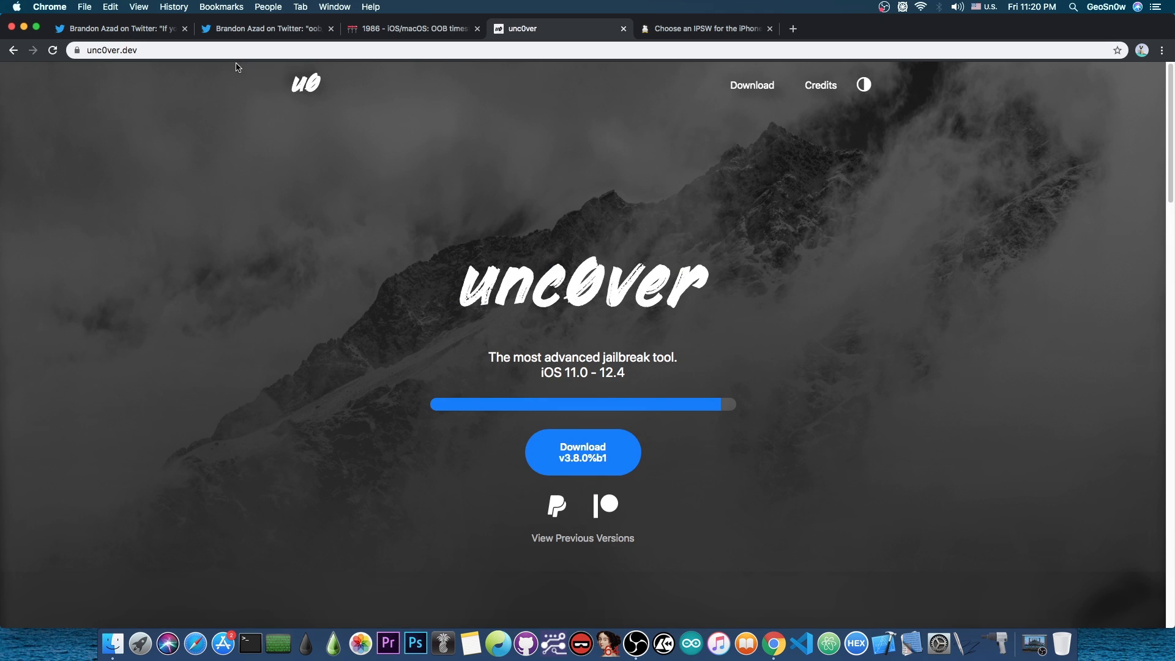
left_click(120, 28)
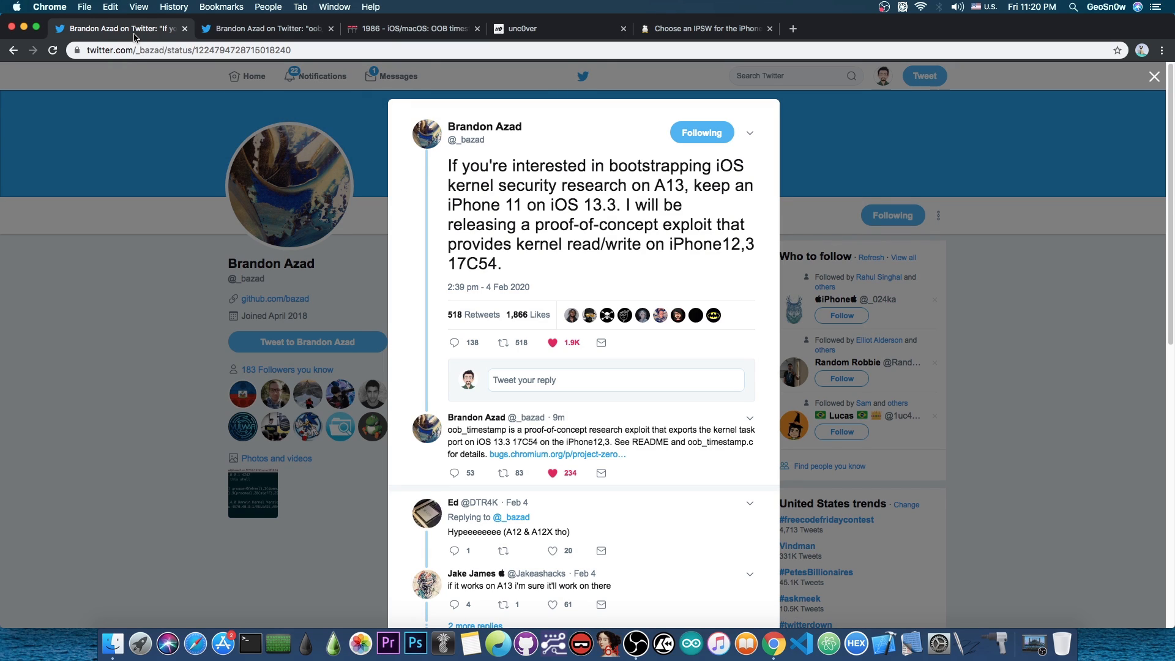
mouse_move(171, 66)
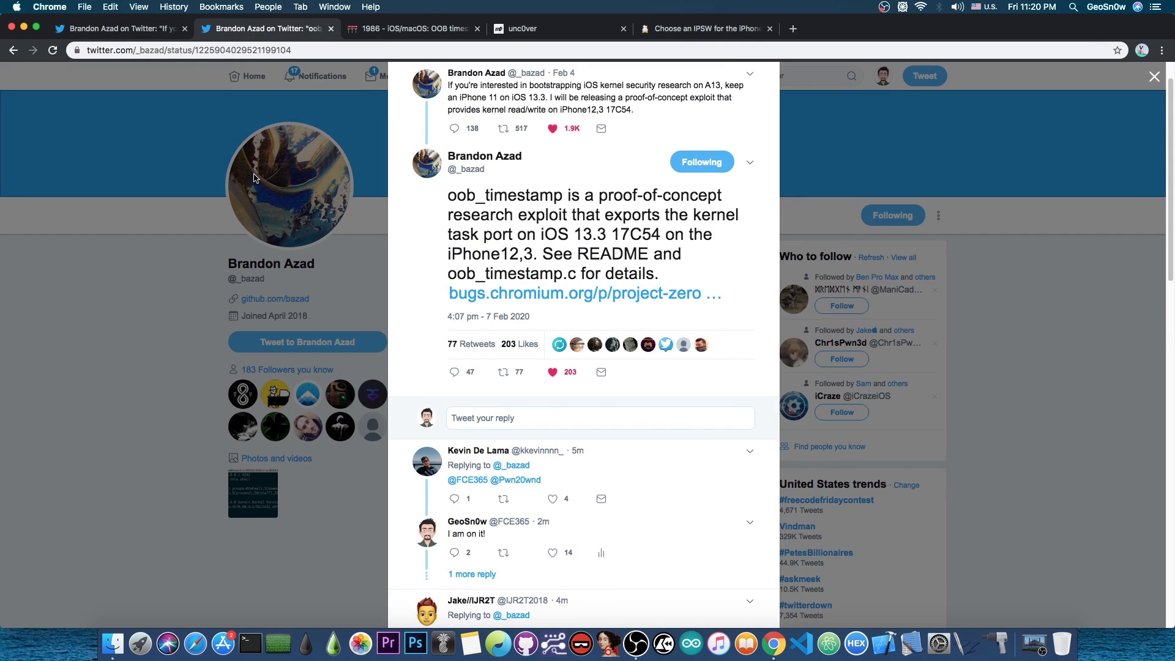
mouse_move(250, 194)
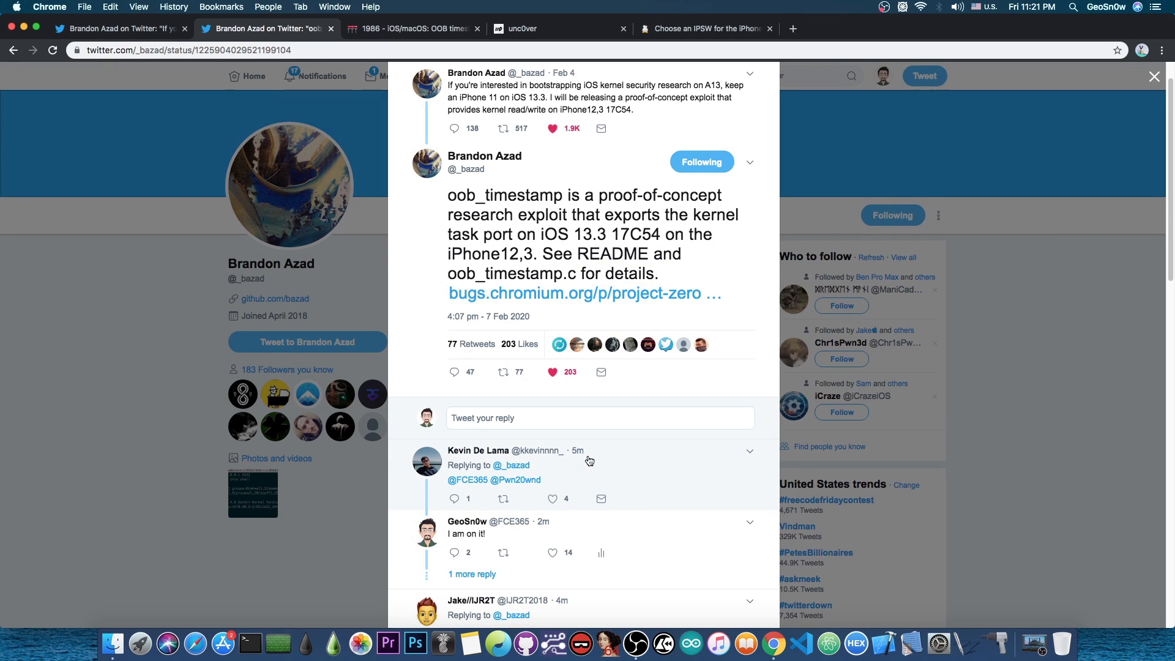
mouse_move(611, 450)
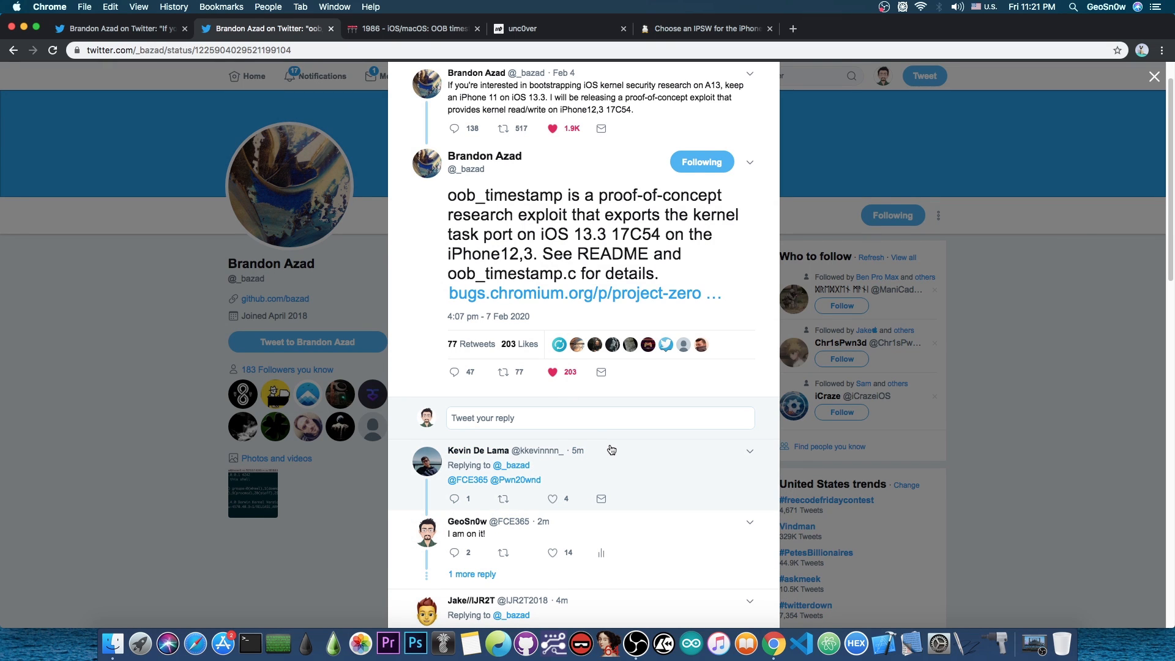
left_click(409, 28)
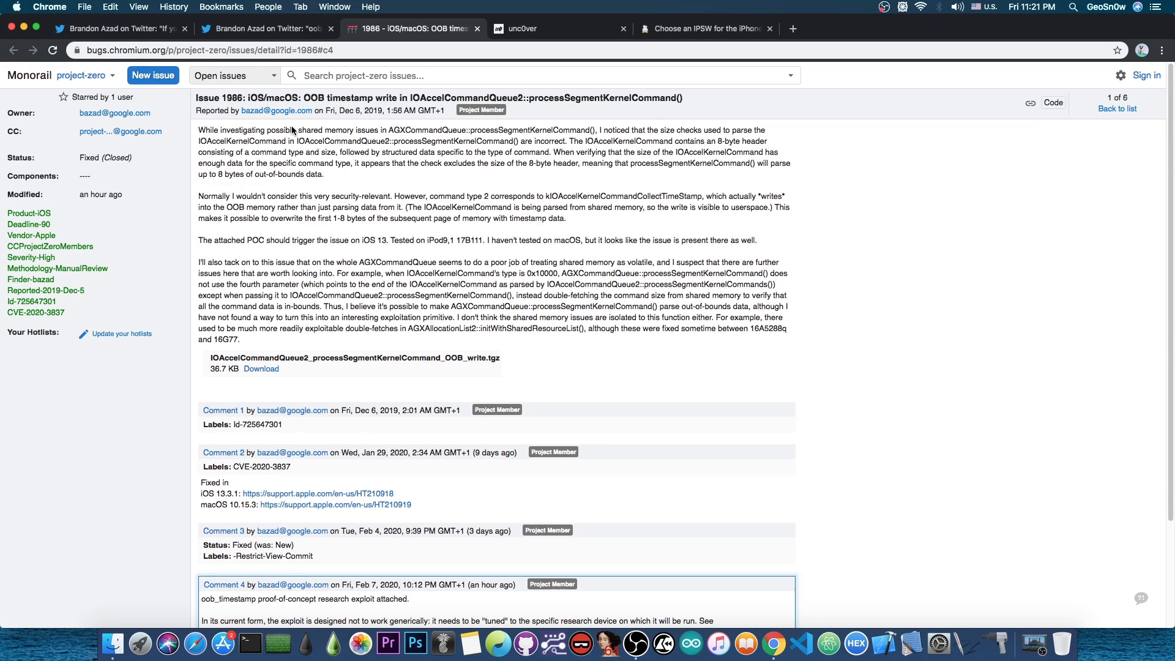
mouse_move(406, 202)
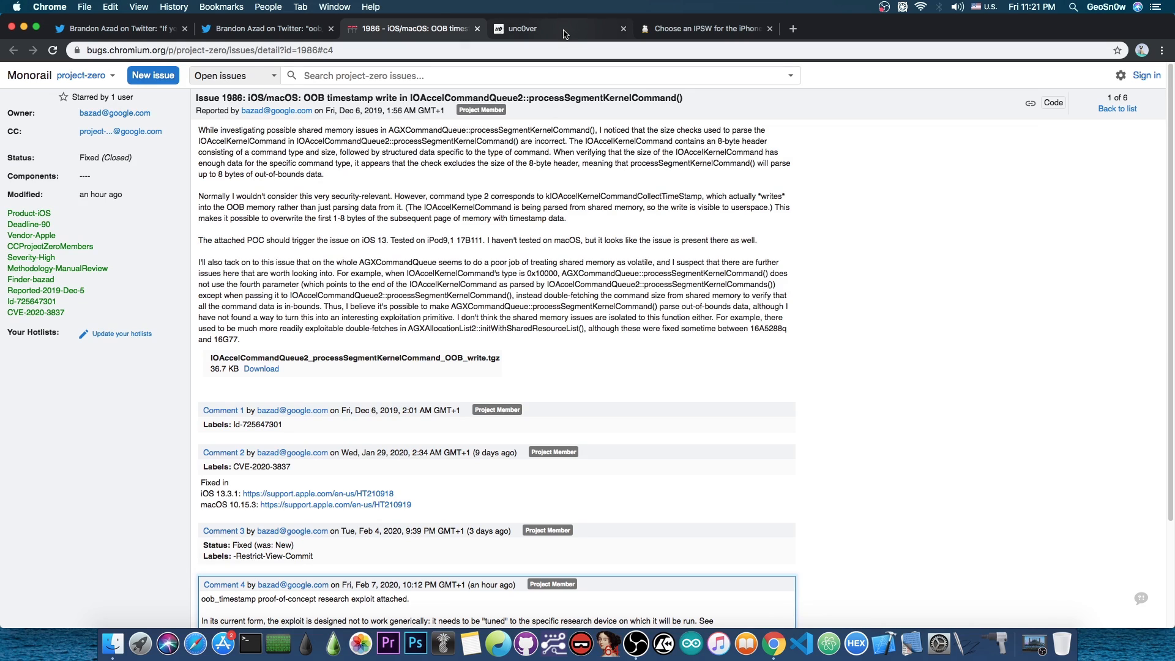
Switch from the Issue 1986 report to the unc0ver jailbreak site (iOS 11.0–12.4).
left_click(519, 28)
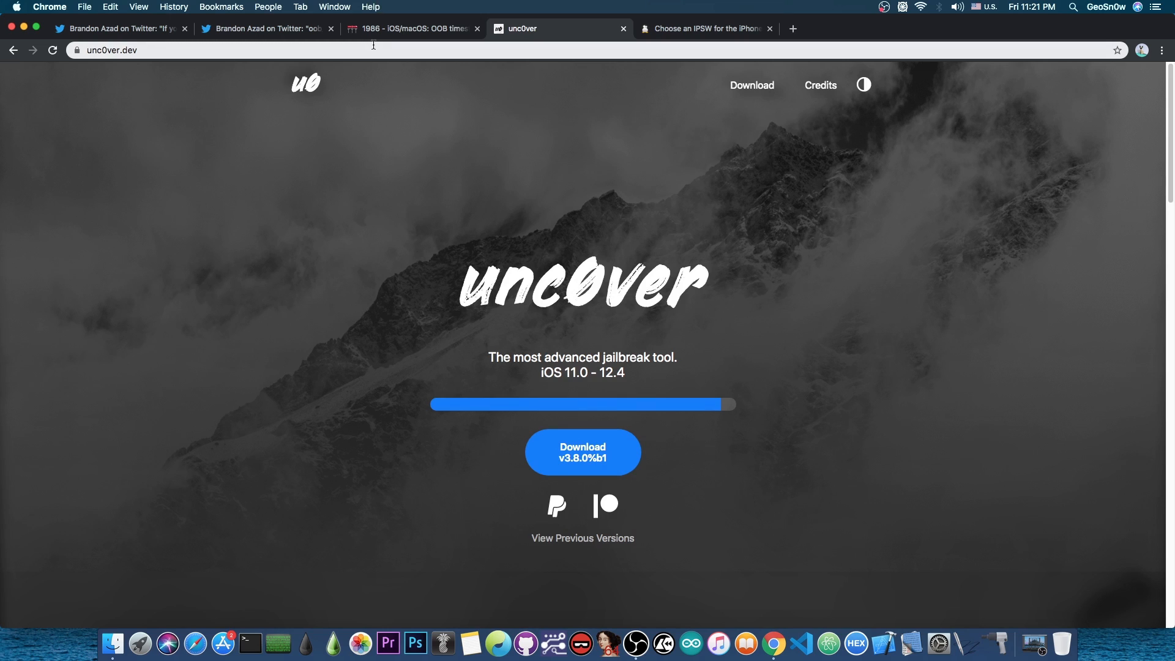
mouse_move(345, 124)
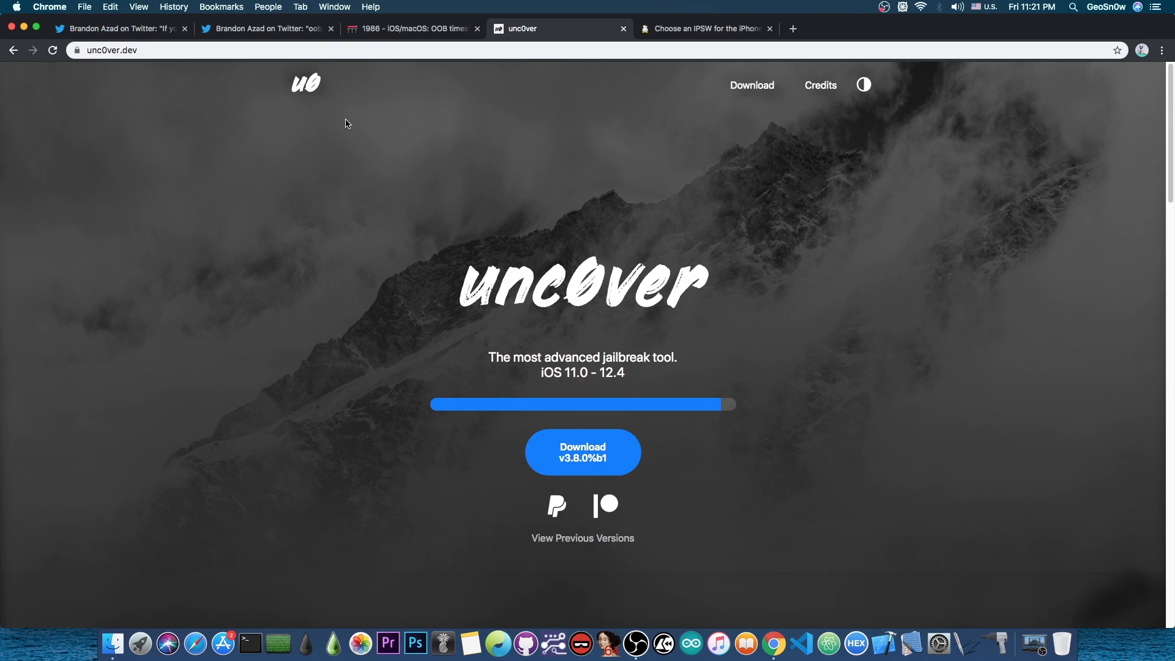
mouse_move(319, 118)
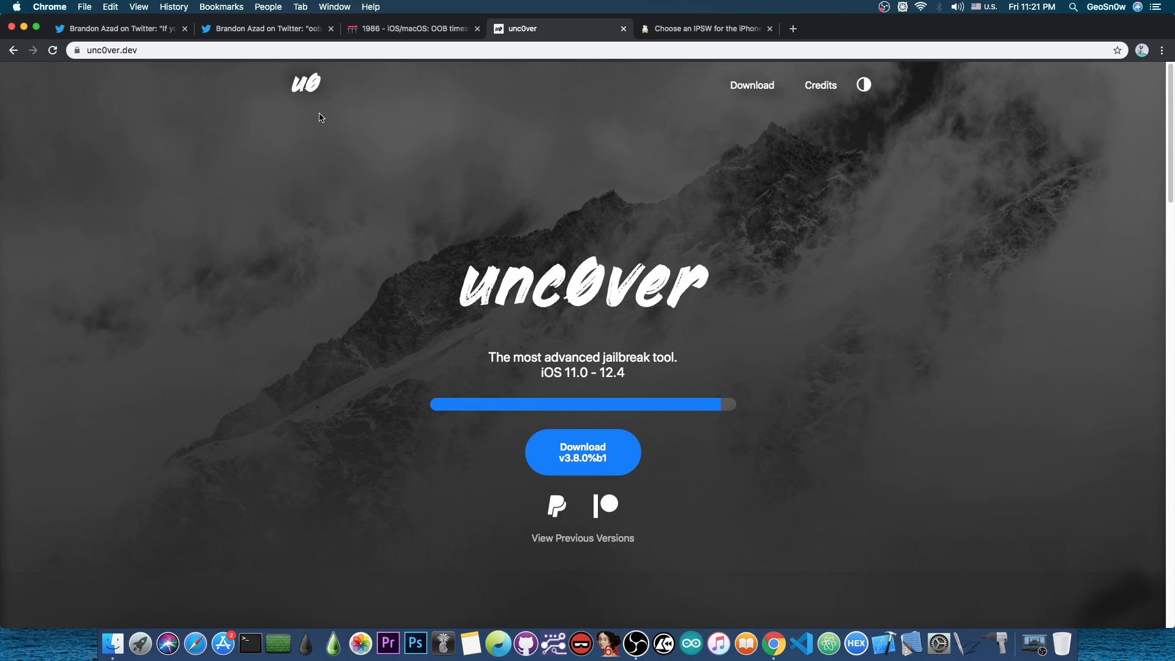
Return from unc0ver to Brandon Azad's oob_timestamp announcement tweet.
left_click(266, 28)
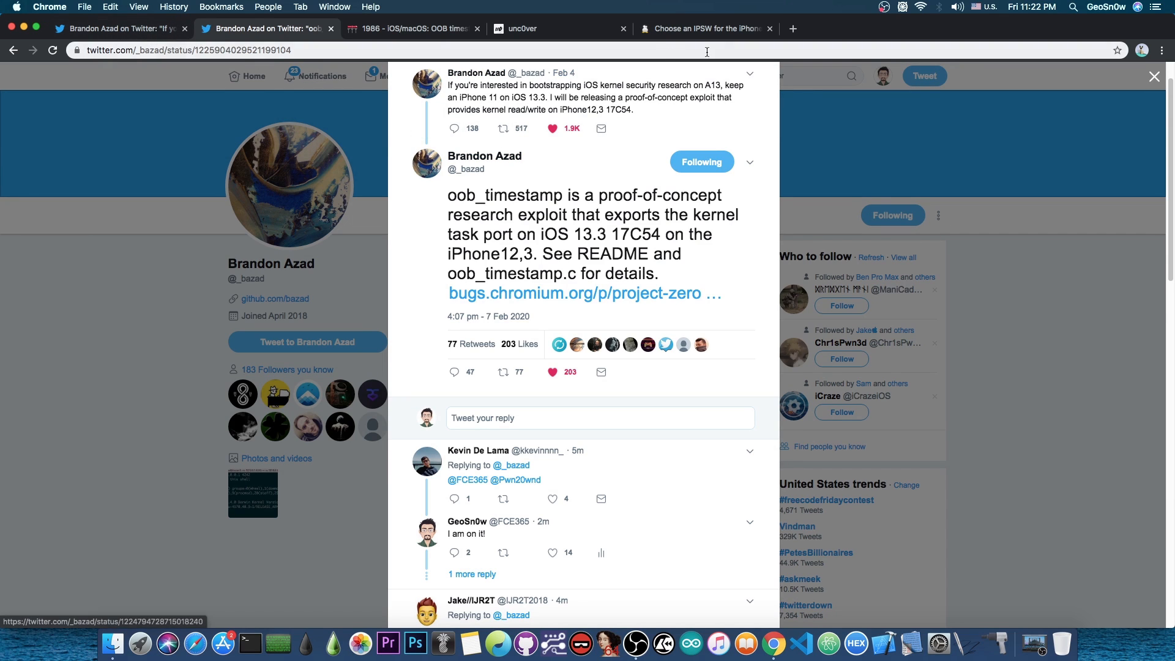
View the ipsw.me firmware list for iPhone 11 Pro with iOS 13.3.1 and 13.3 signed.
left_click(705, 29)
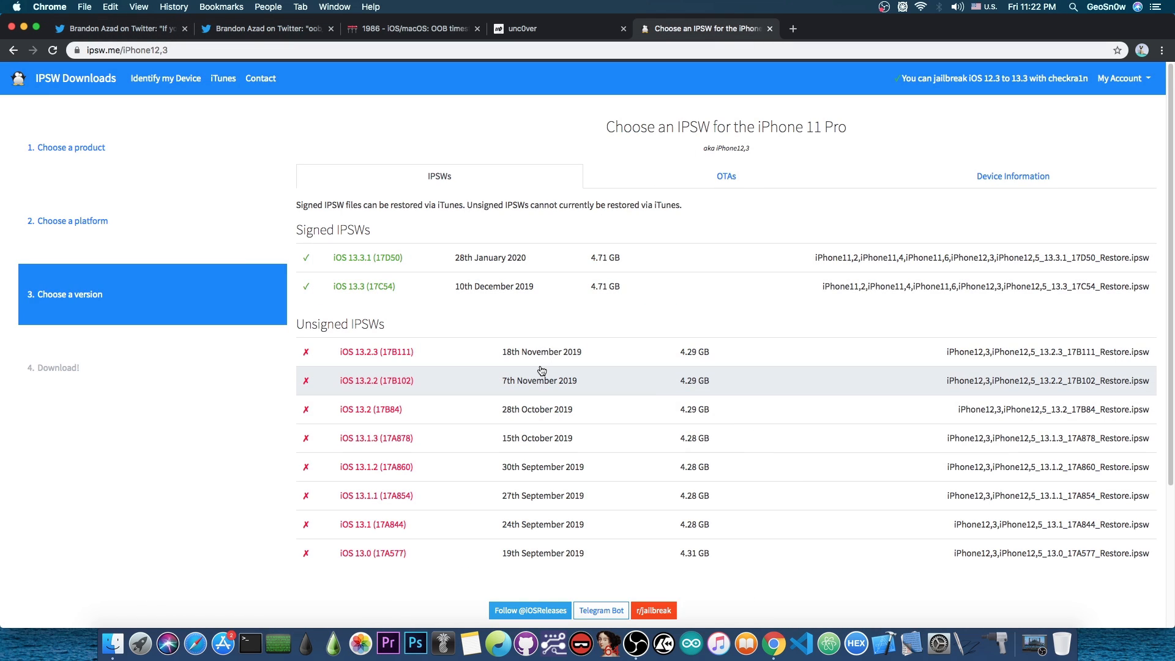
mouse_move(526, 292)
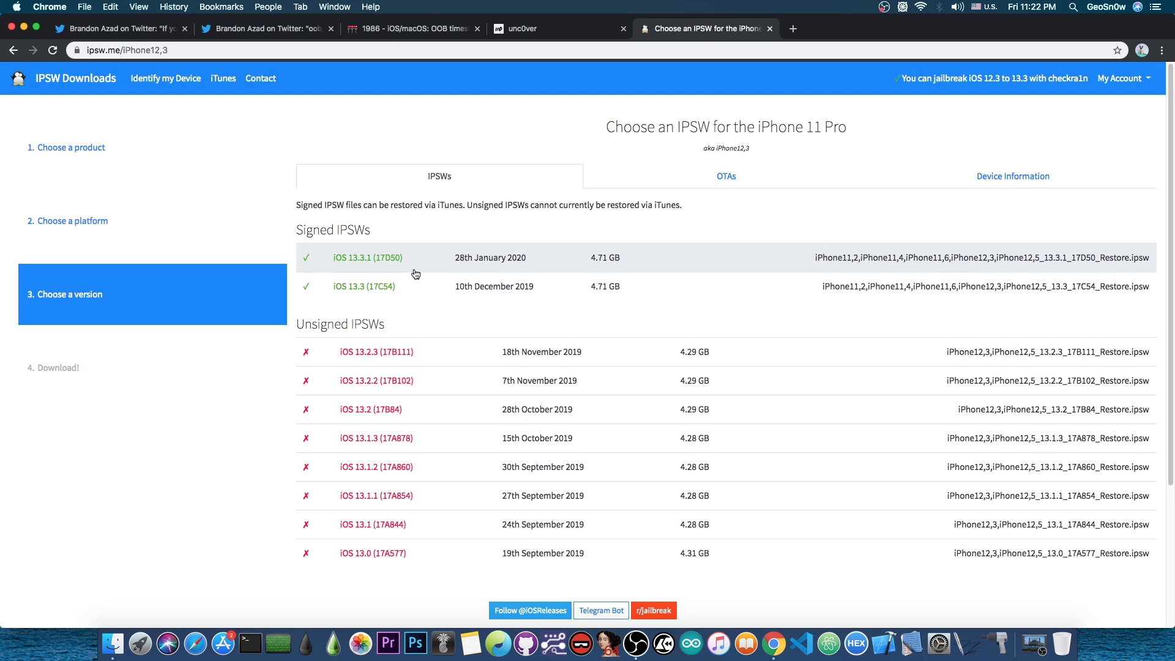
mouse_move(458, 260)
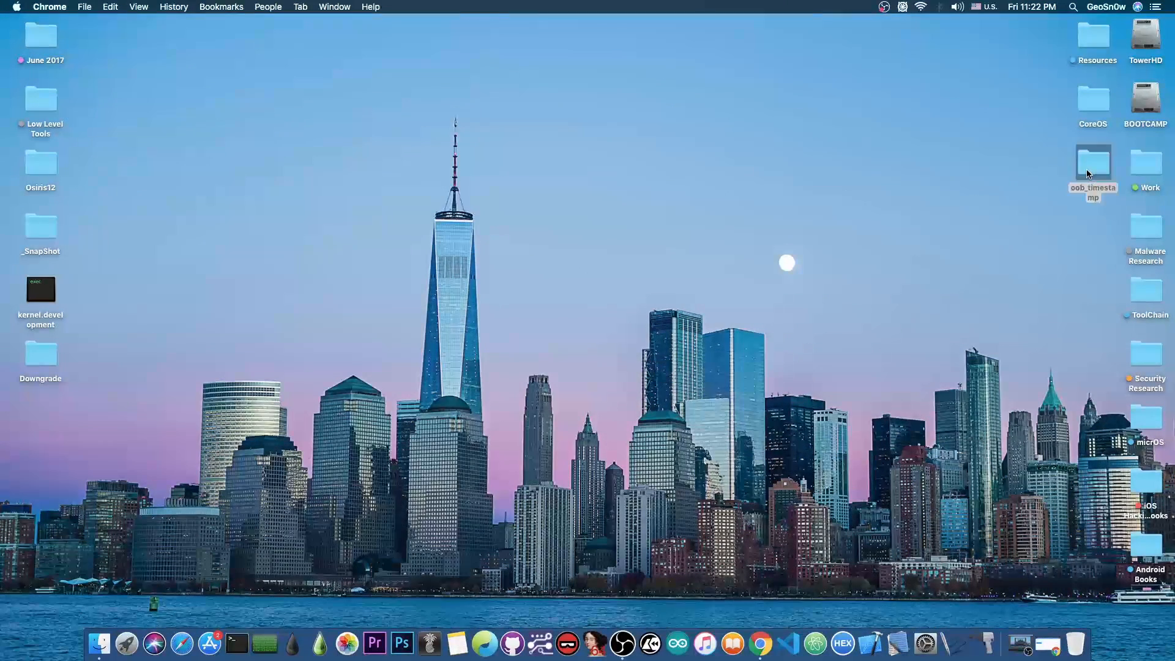
Navigate into the desktop oob_timestamp source folder and select oob_timestamp.c.
double_click(1093, 162)
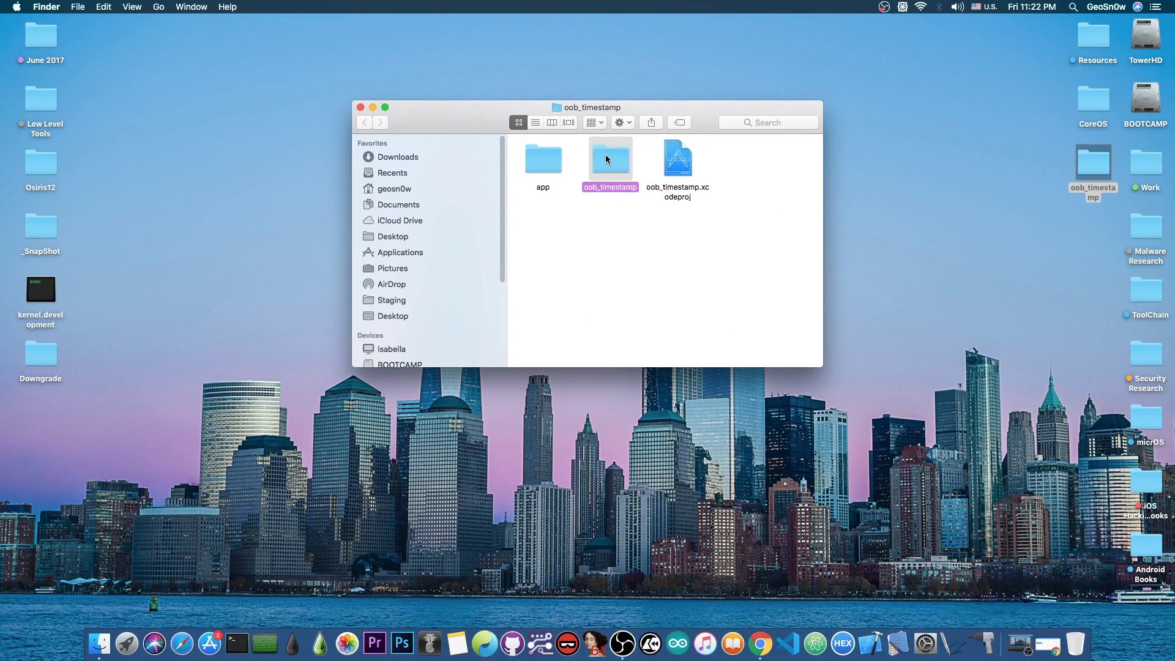
double_click(610, 158)
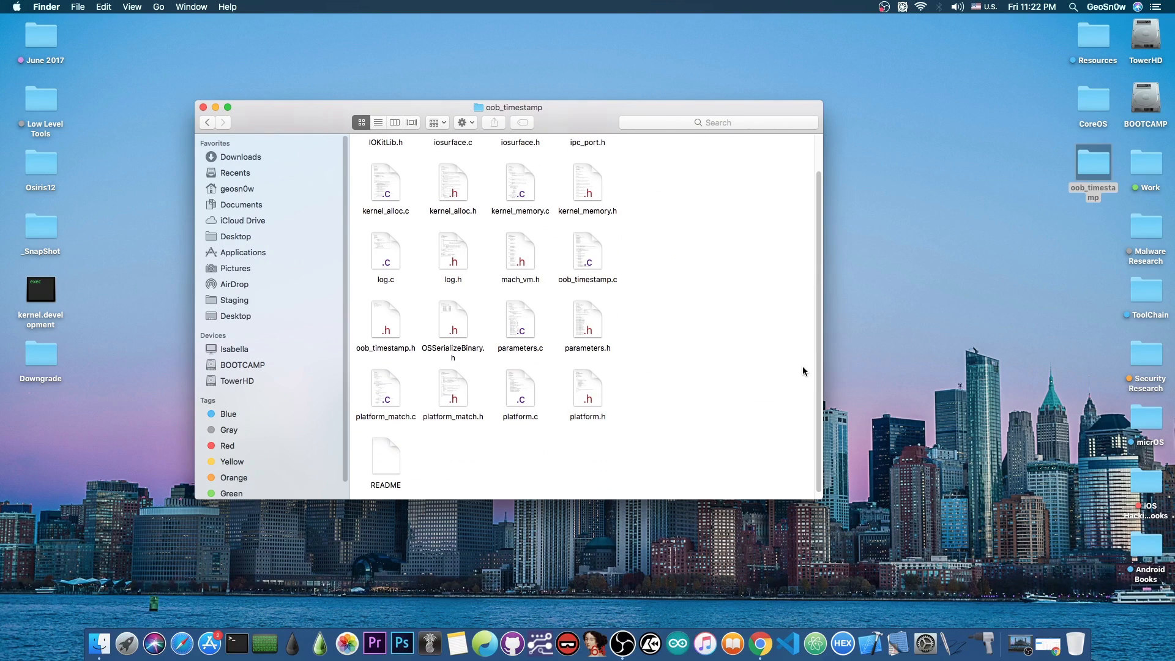
mouse_move(640, 365)
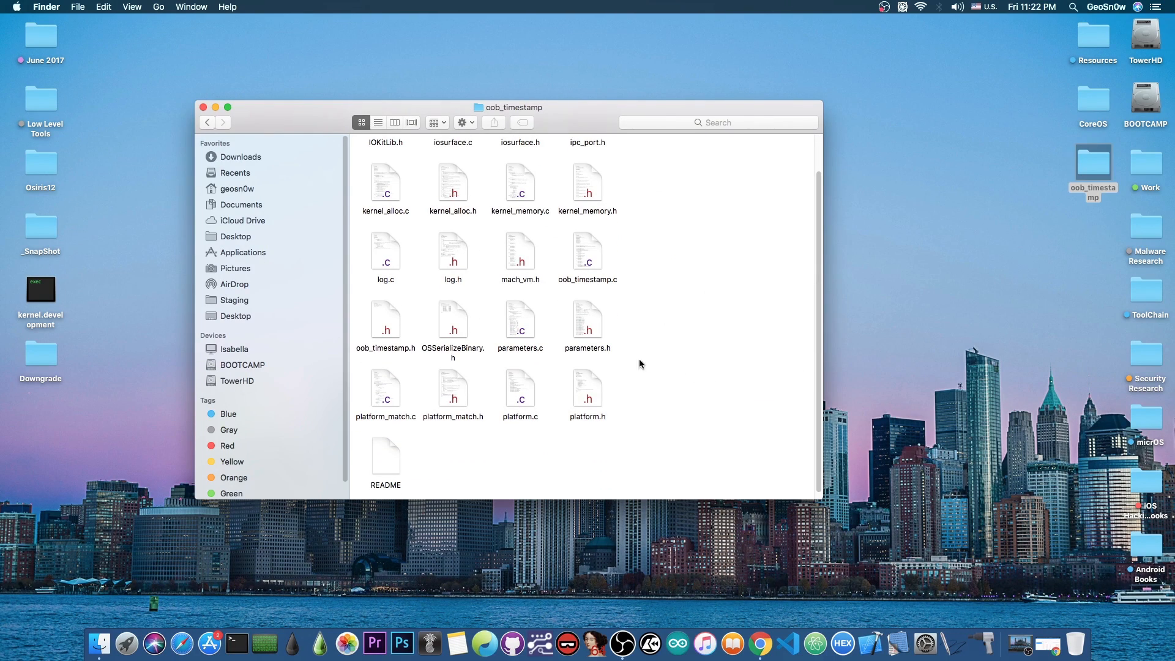
left_click(588, 251)
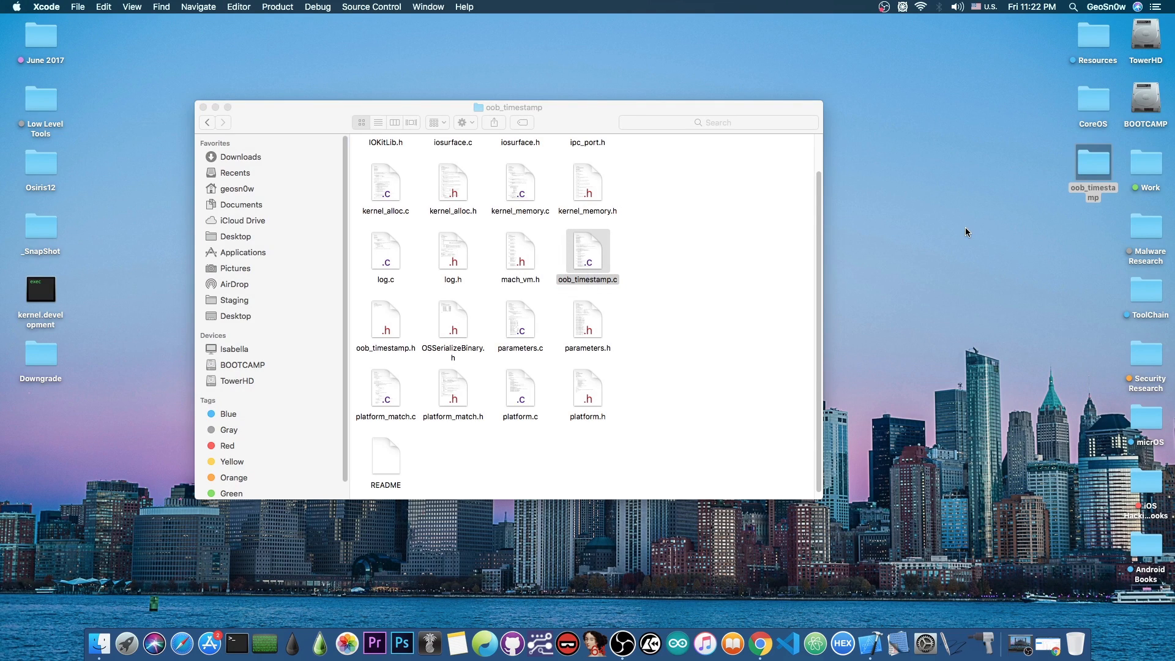
Open oob_timestamp.c in Xcode and read down through its includes and exploit tuning settings.
double_click(587, 254)
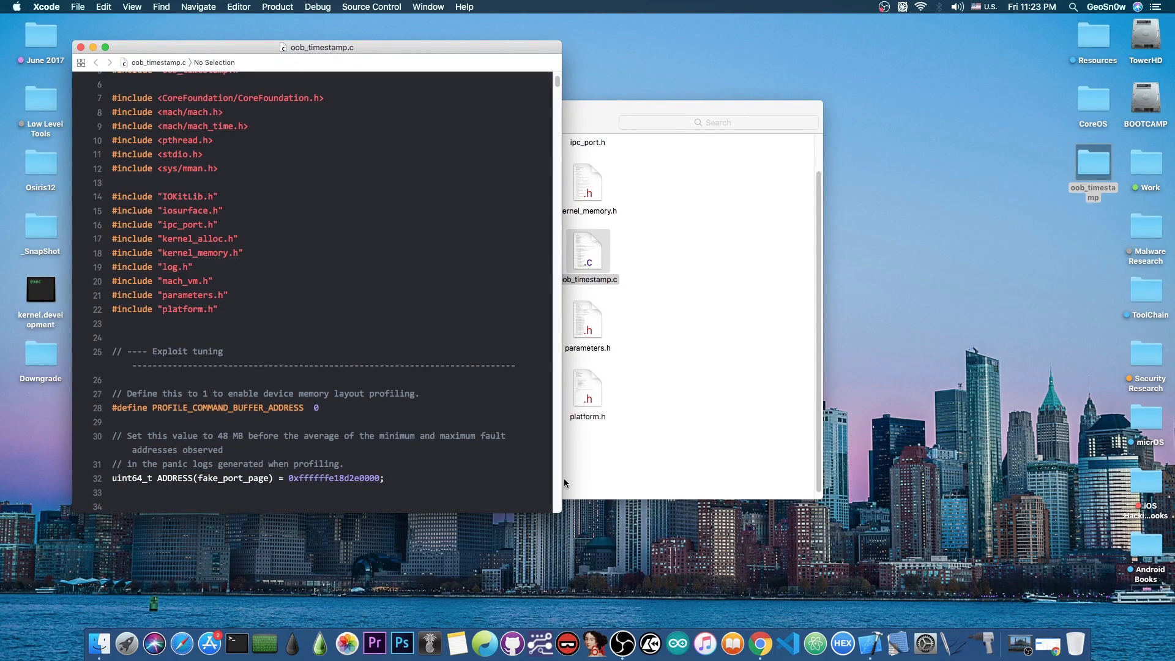
scroll("down", 3)
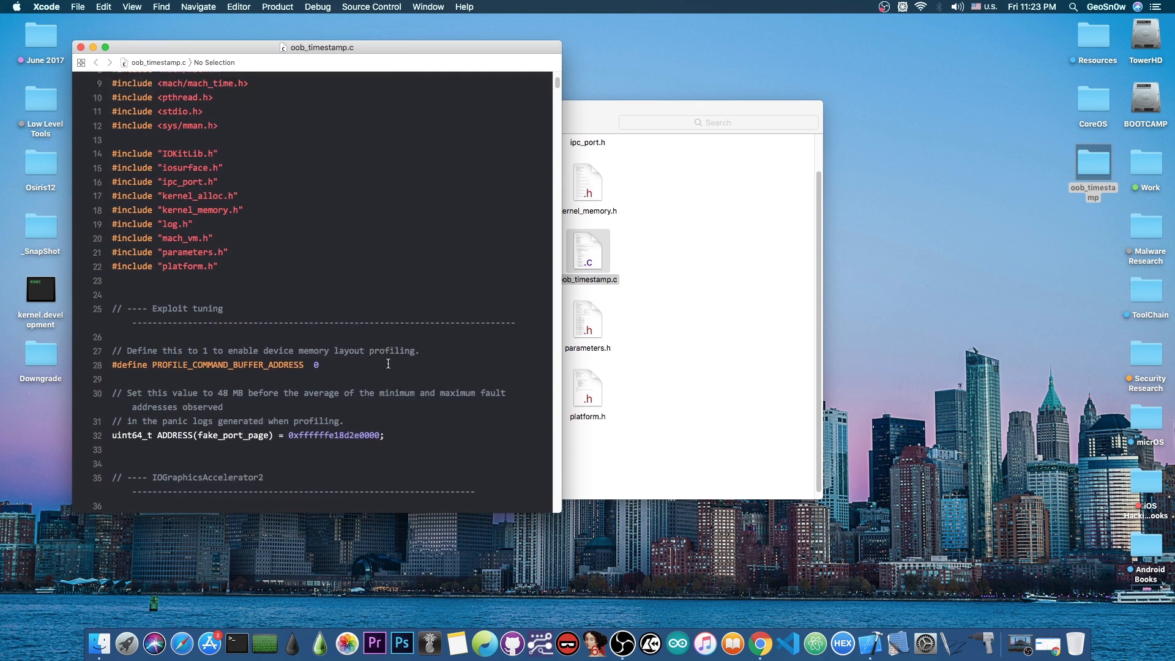
scroll("down", 3)
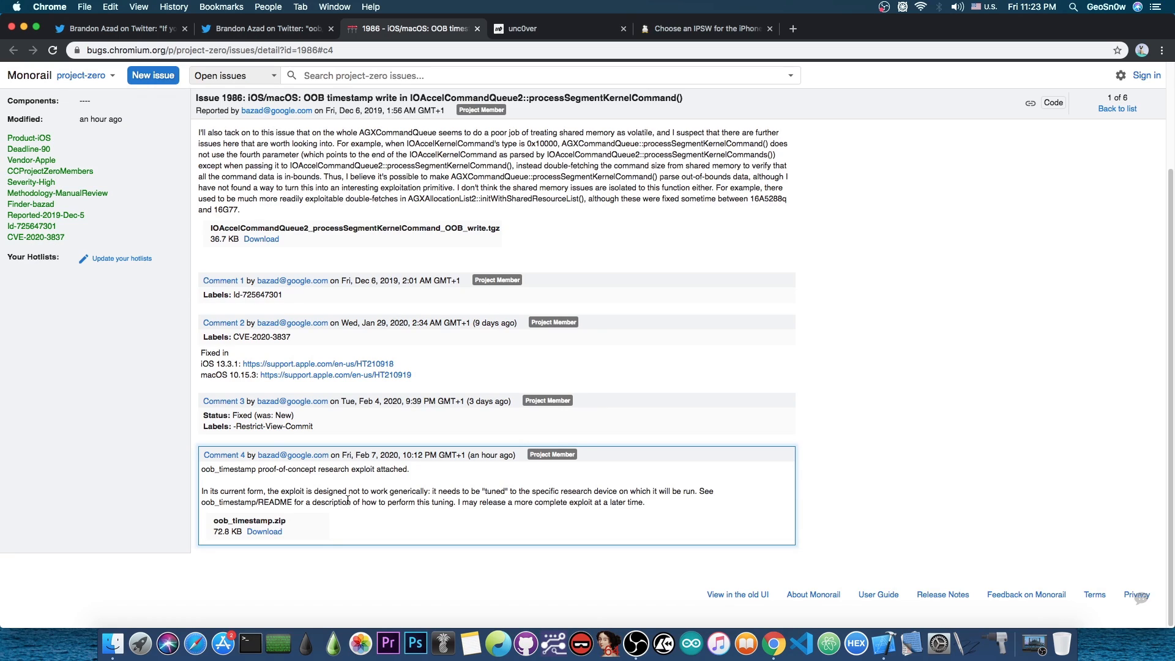
mouse_move(271, 503)
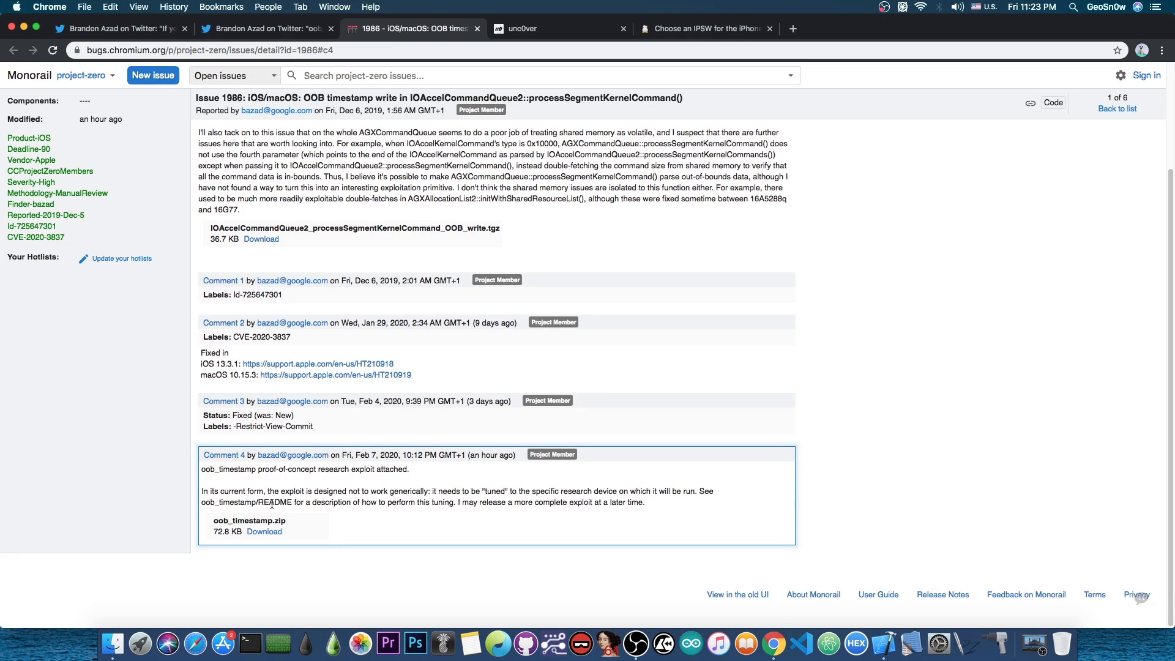
mouse_move(507, 522)
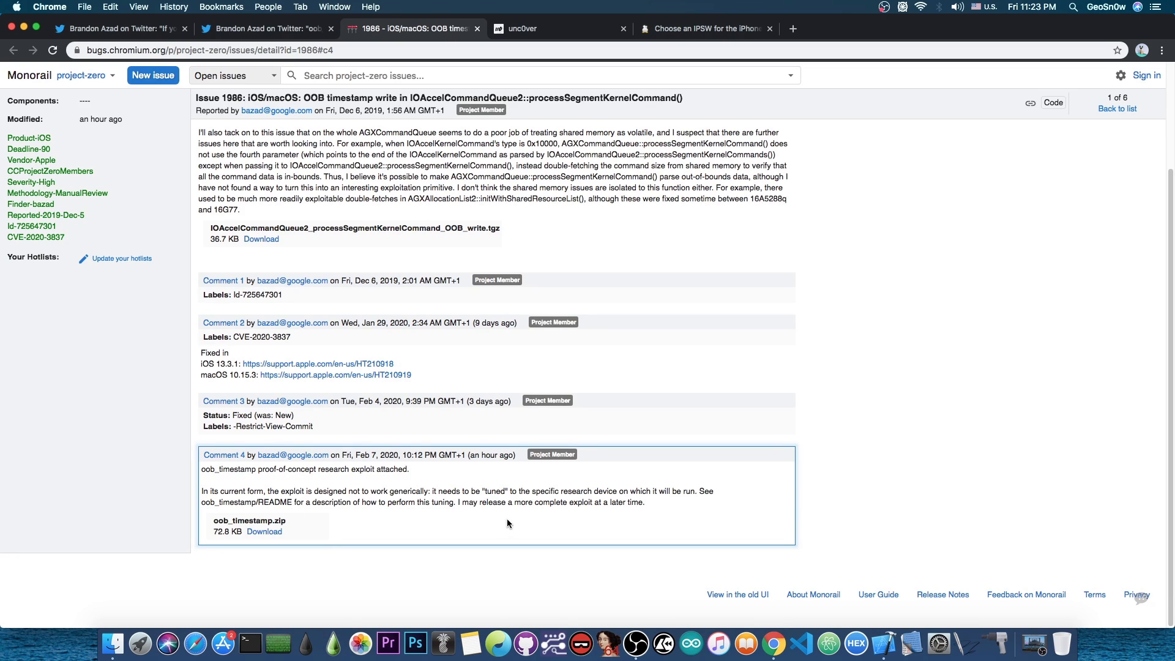
mouse_move(516, 519)
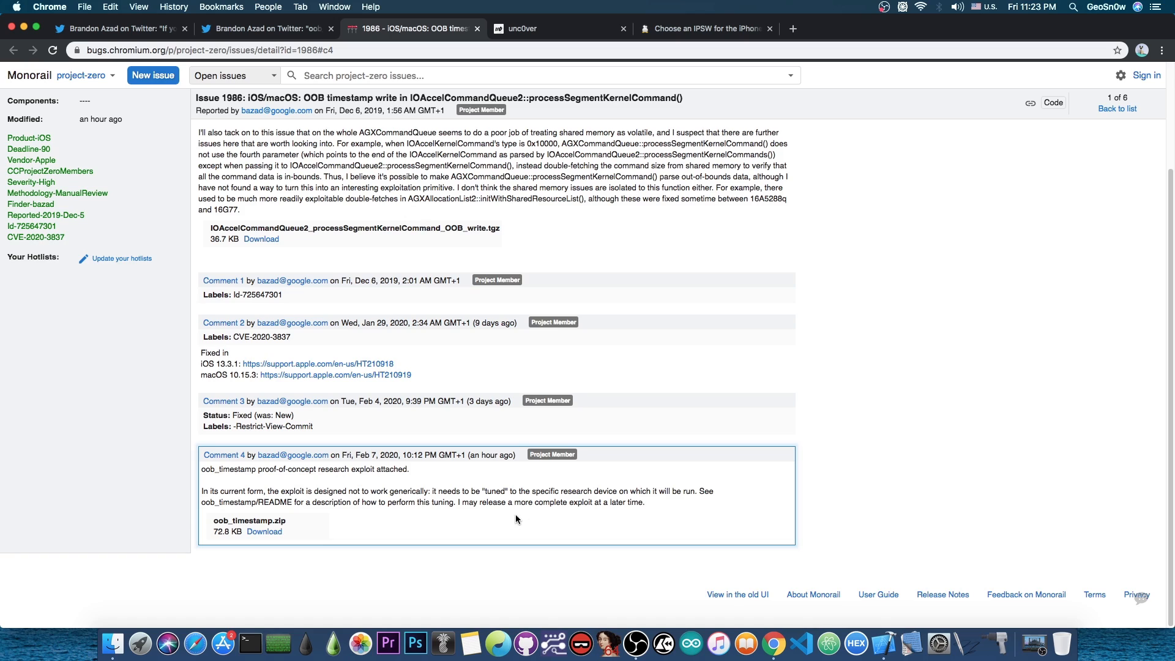
mouse_move(287, 514)
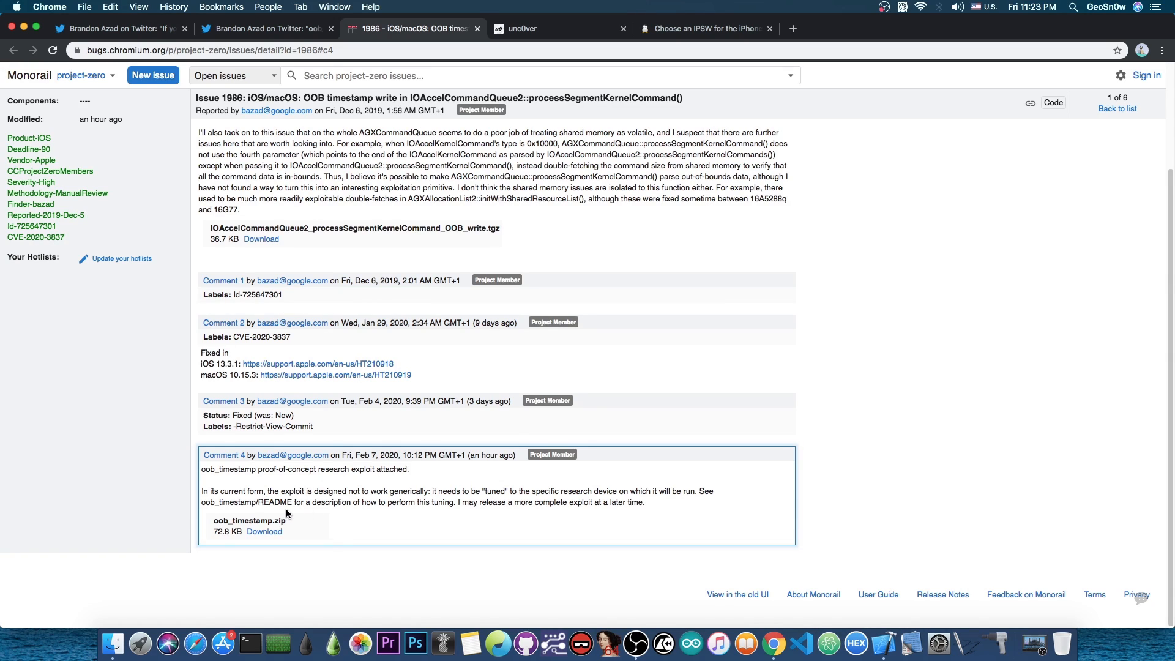
mouse_move(506, 522)
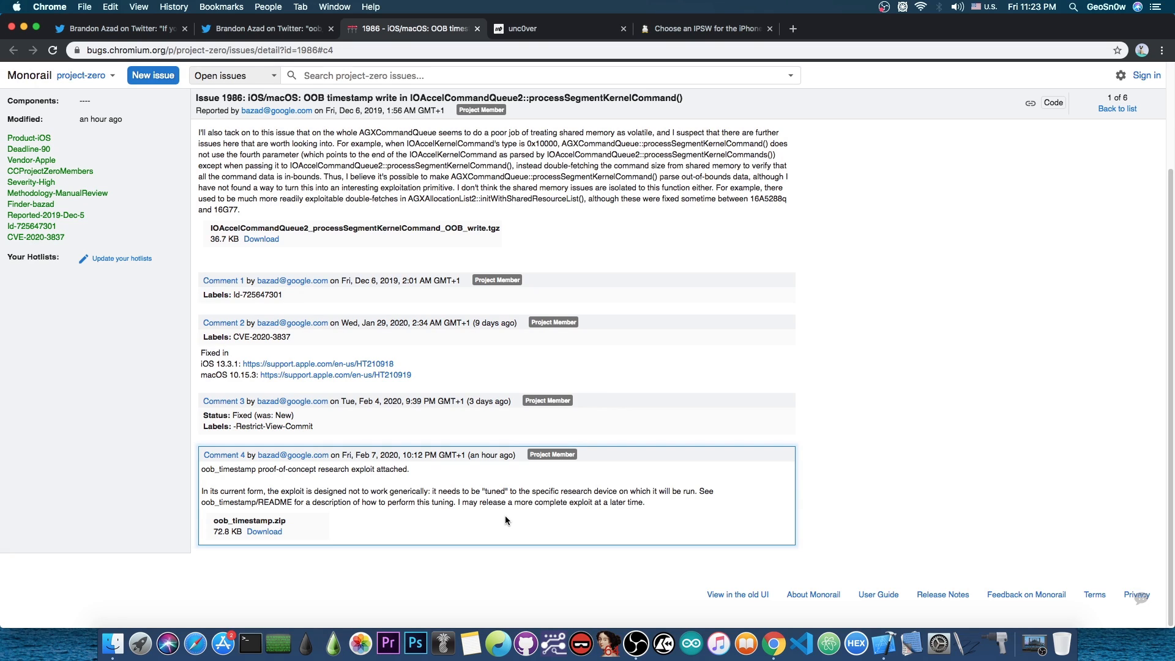
mouse_move(470, 519)
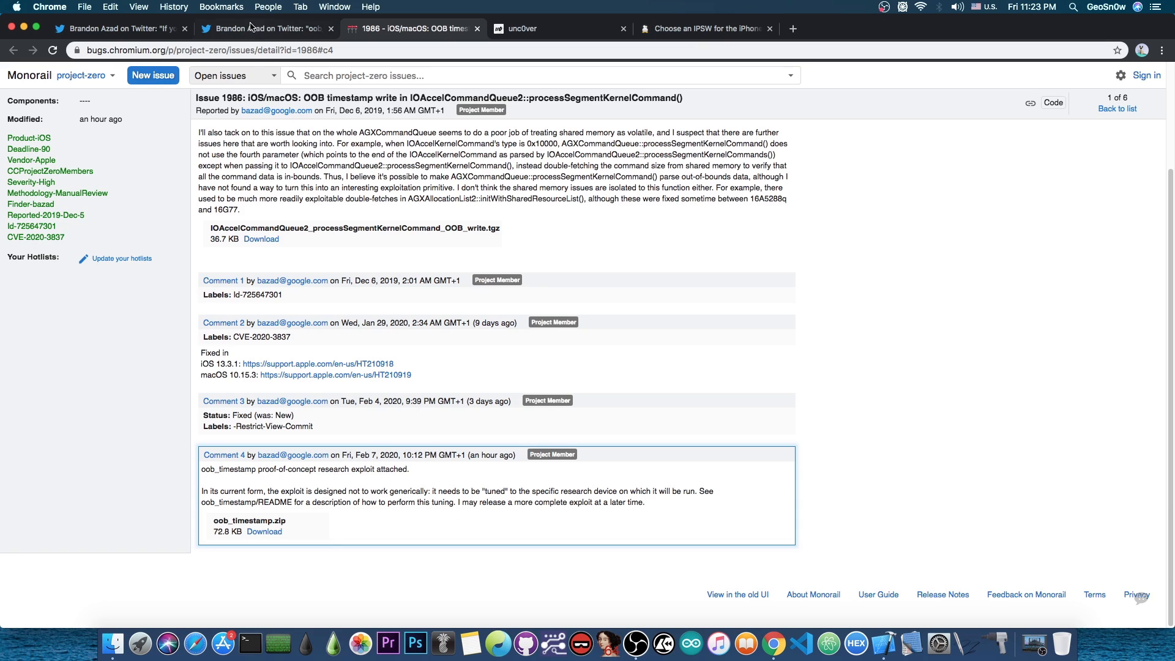
Leave the Issue 1986 attachment comment for the tweet announcing oob_timestamp.
left_click(266, 28)
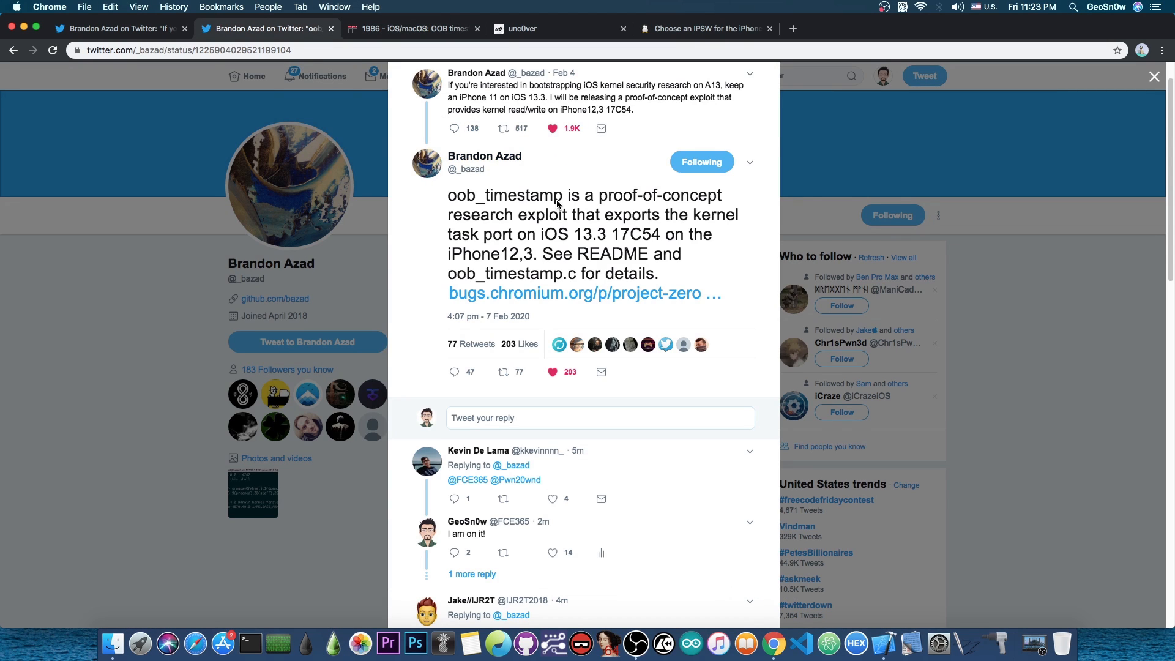
mouse_move(558, 205)
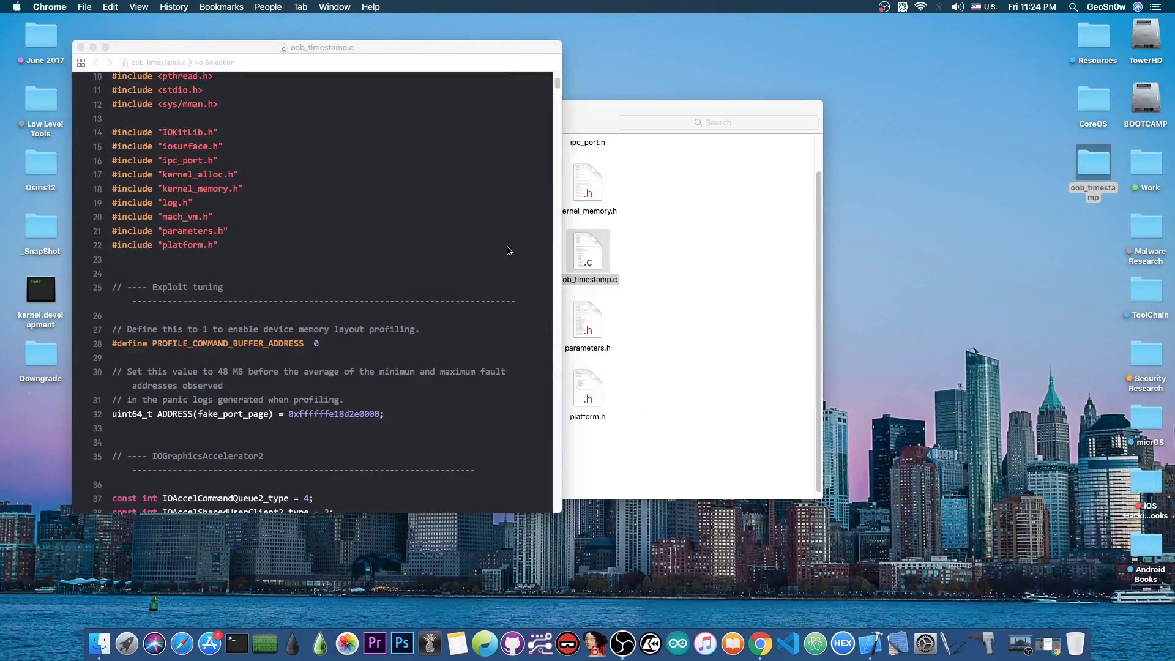
Scroll oob_timestamp.c down to the IOAccelCommandQueue2_set_notification_port function.
scroll("down", 3)
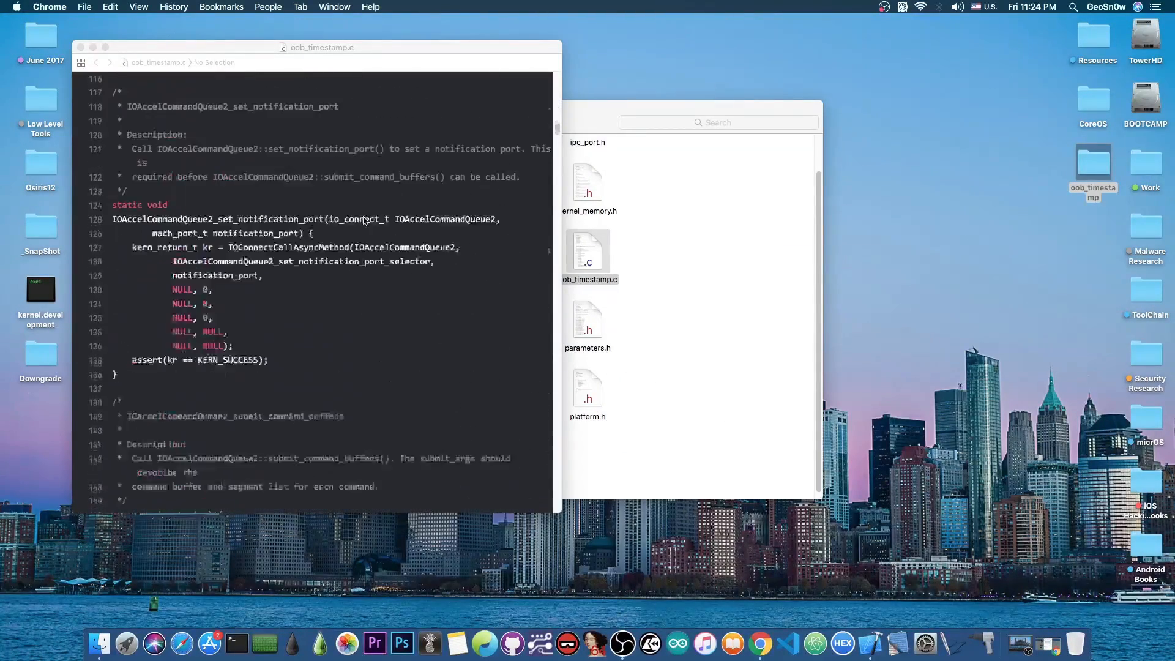
scroll("down", 3)
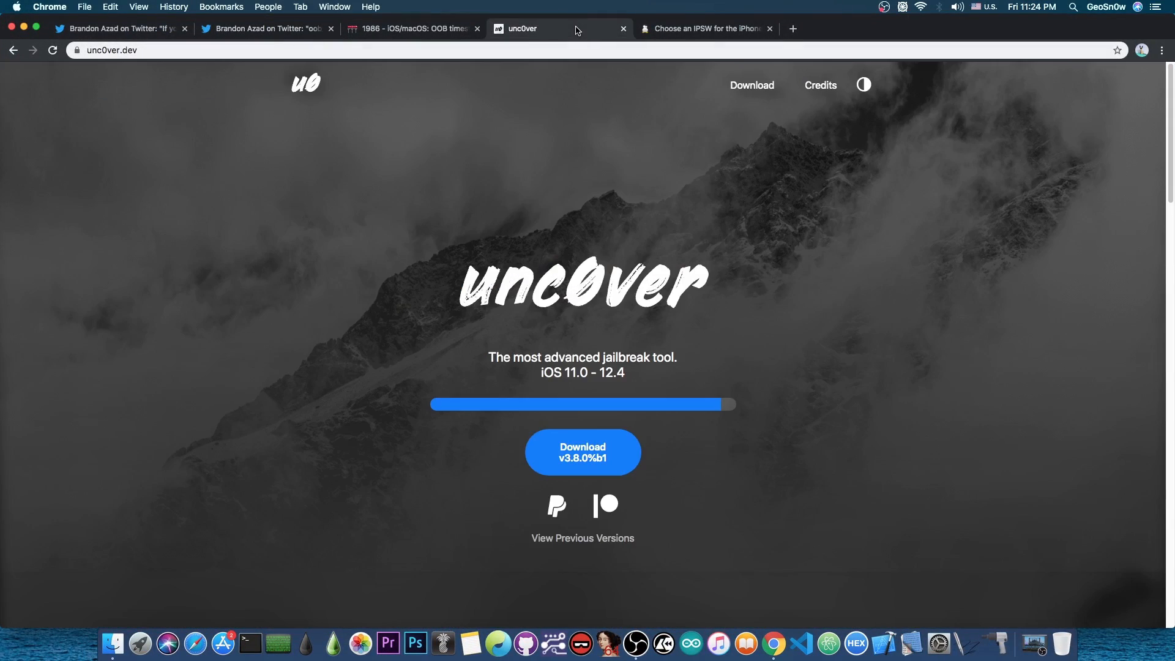
left_click(705, 28)
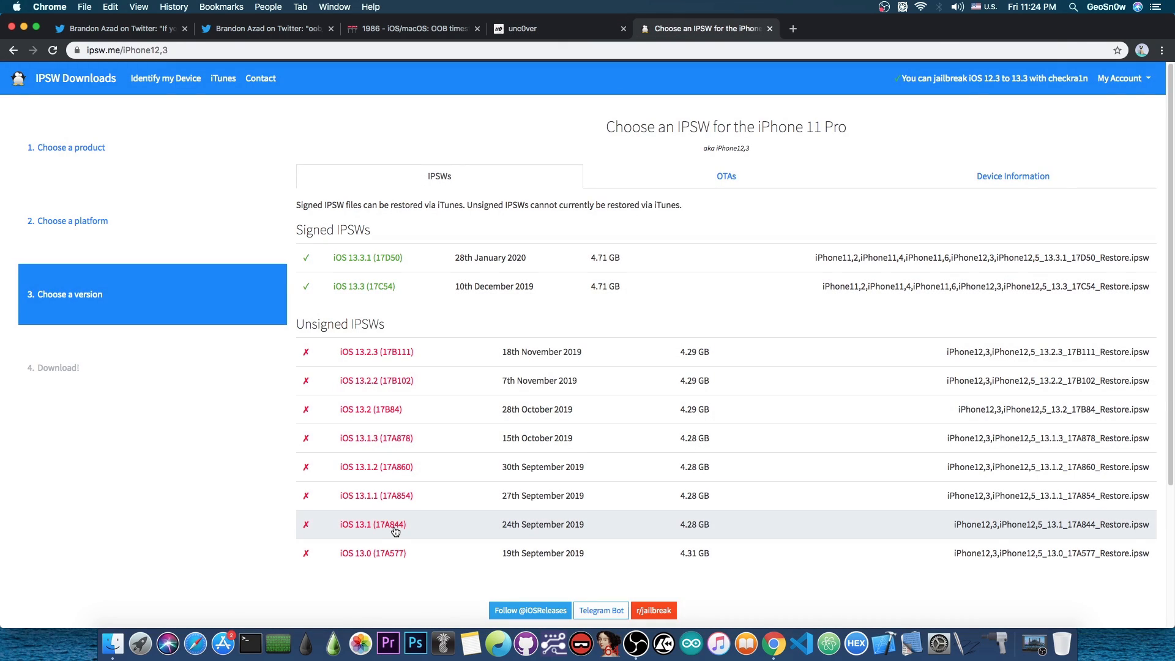
mouse_move(481, 392)
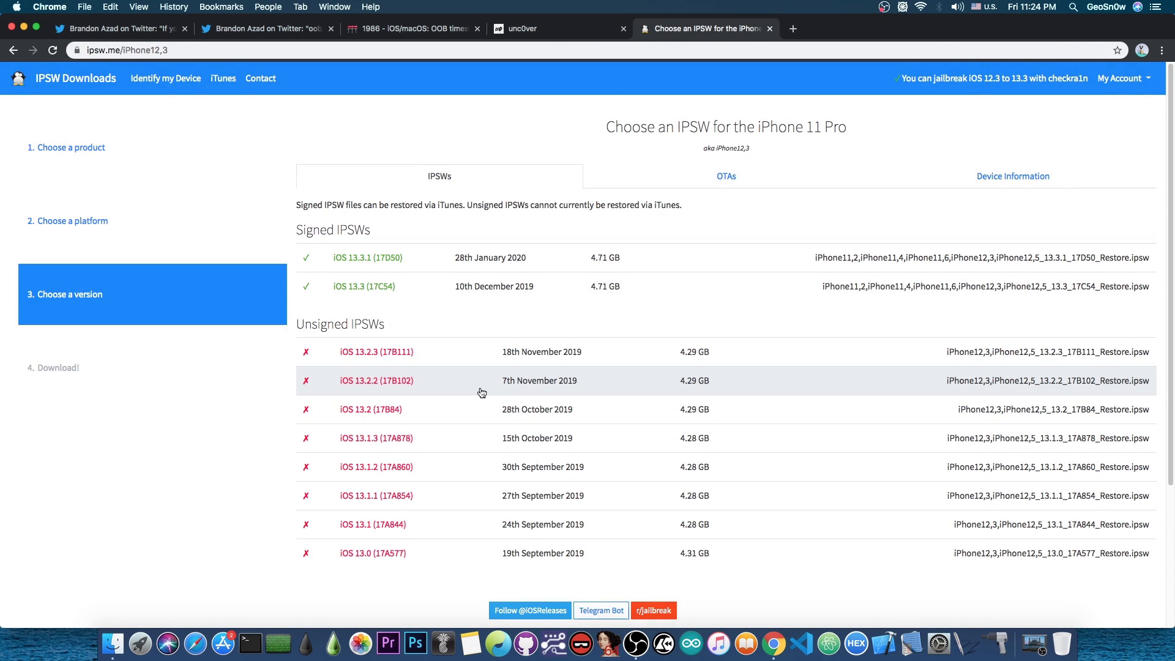
left_click(517, 28)
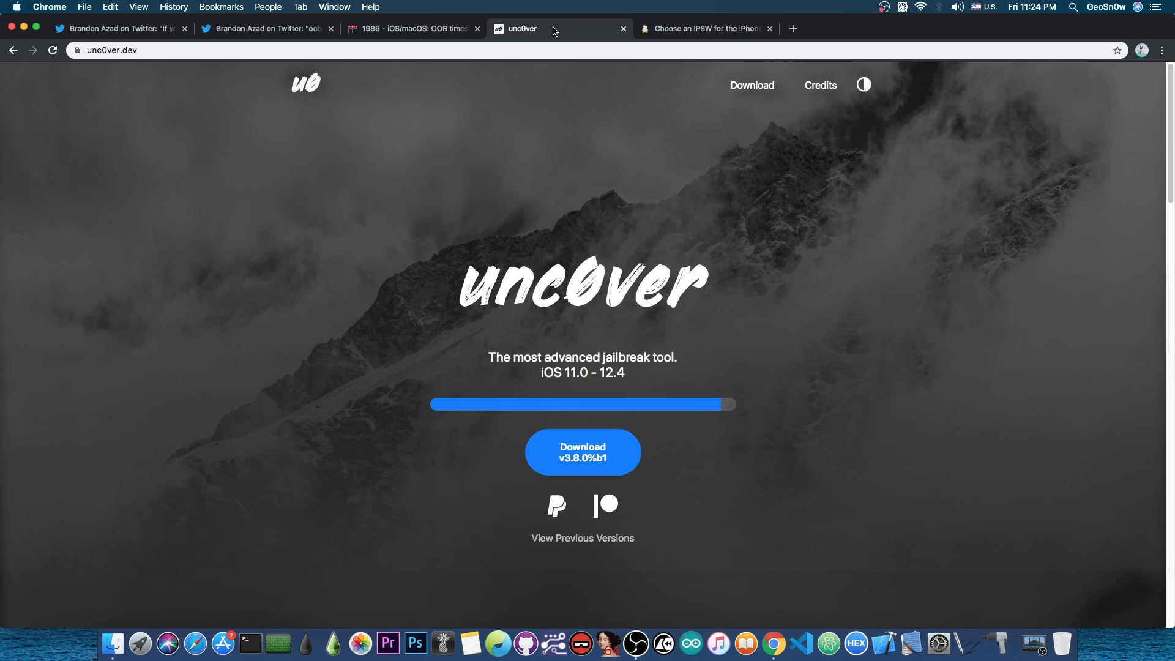
mouse_move(584, 155)
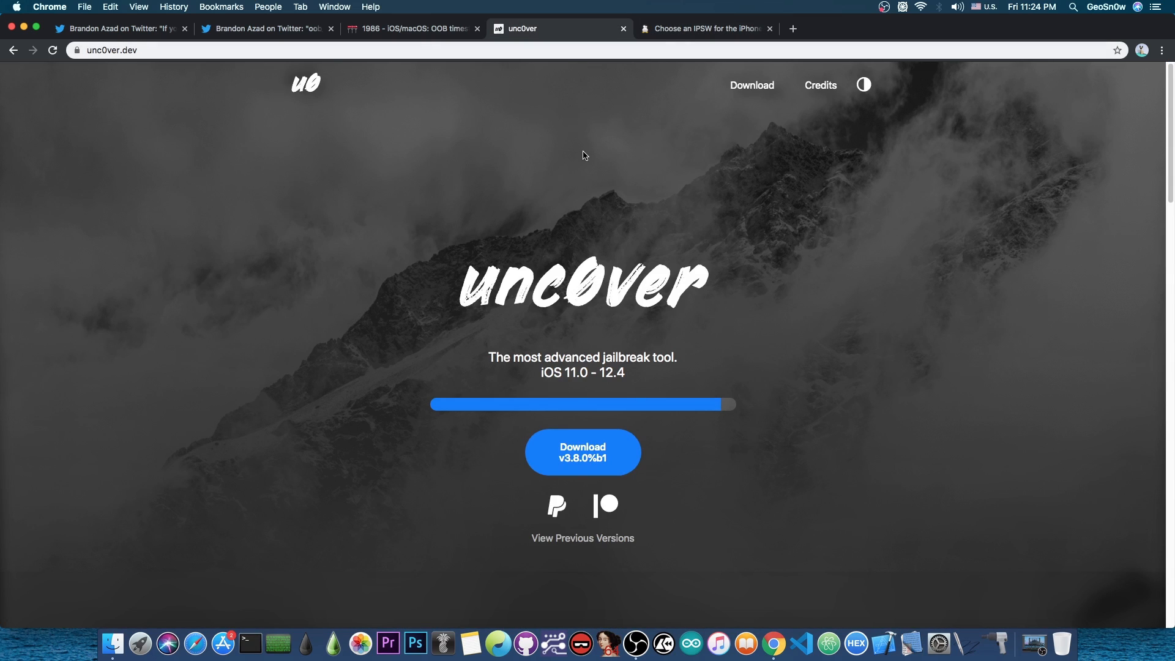
mouse_move(370, 129)
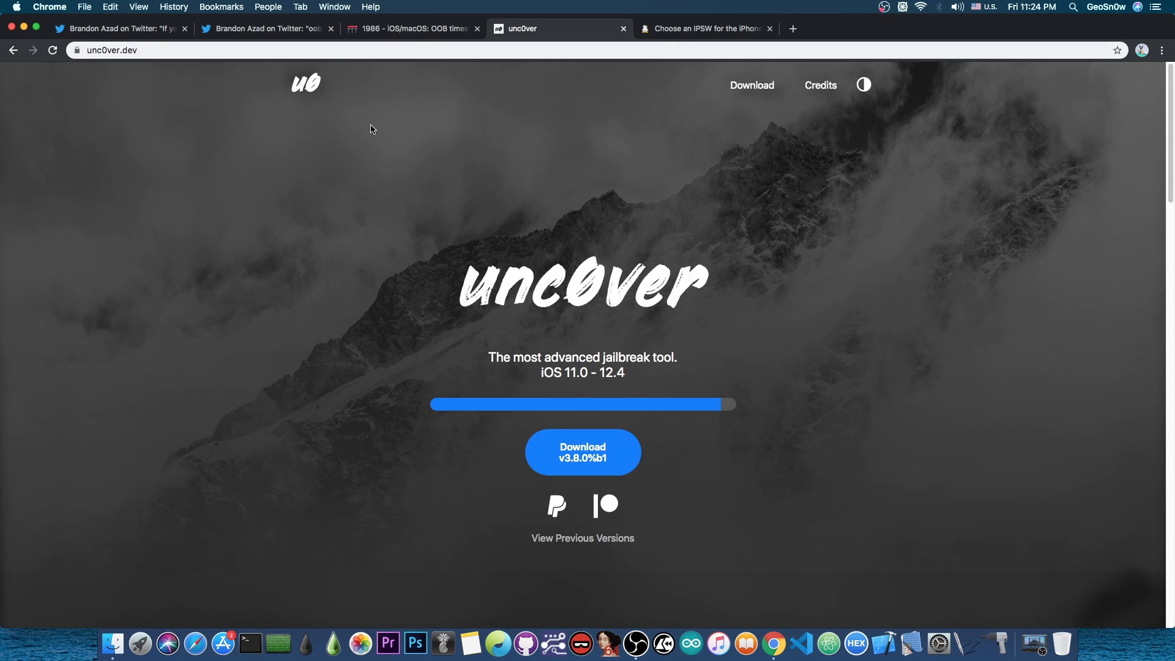
mouse_move(84, 173)
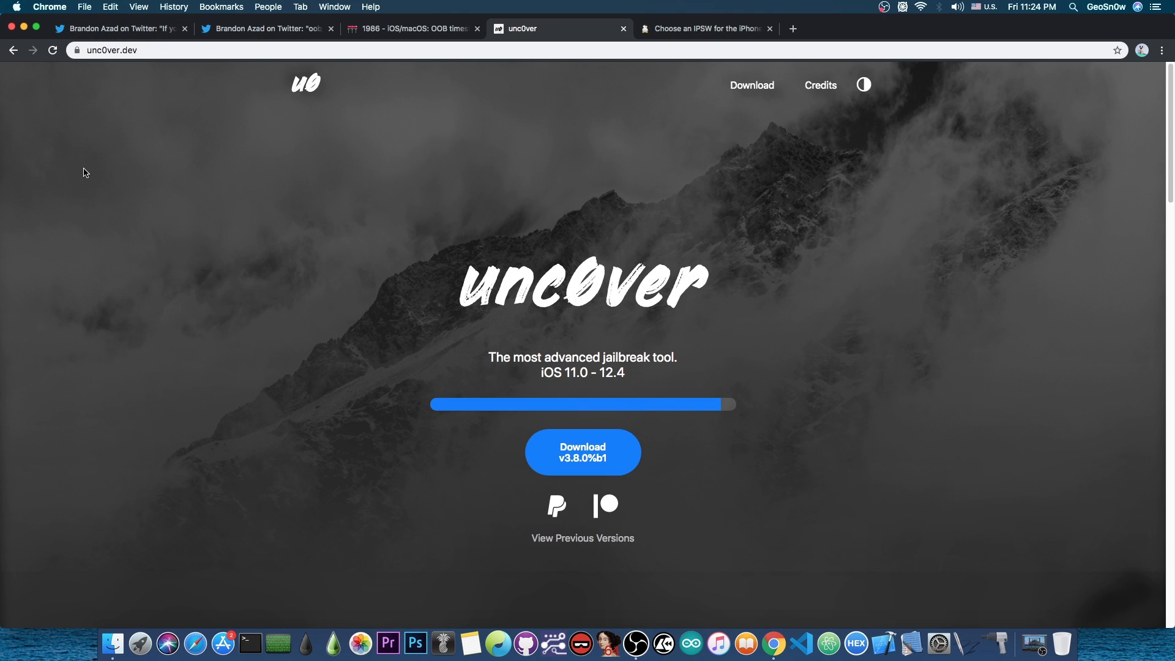